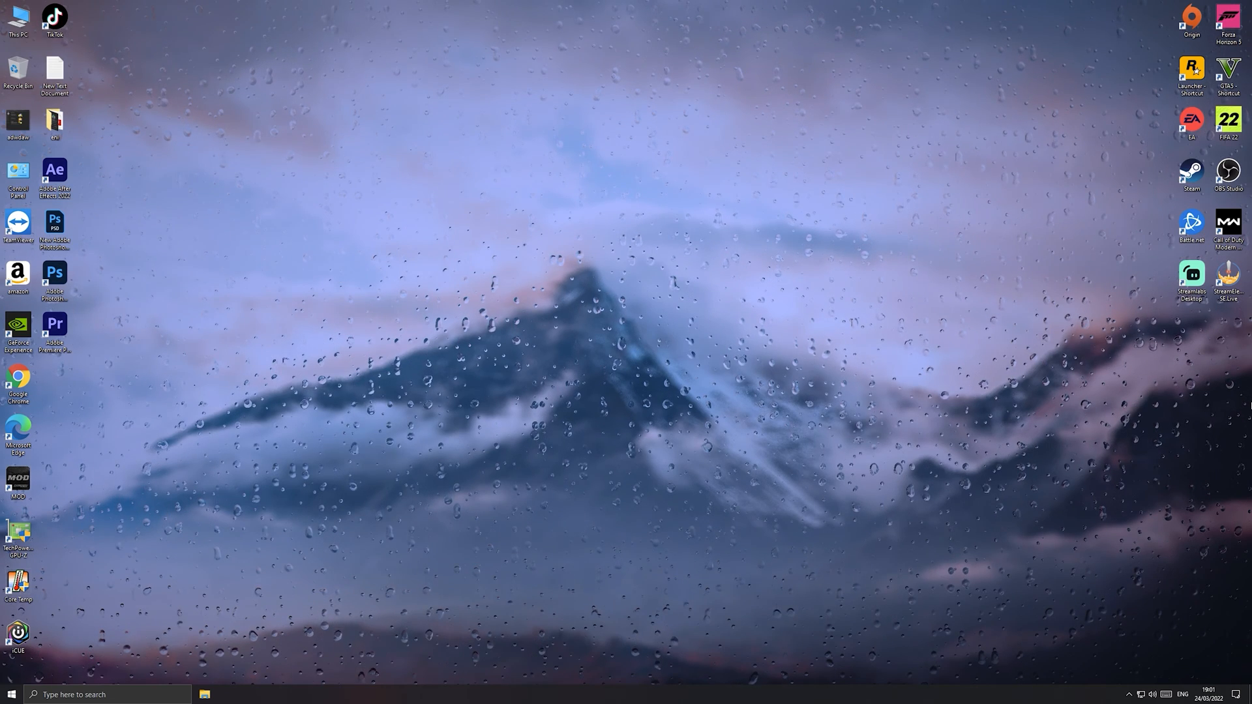
Begin a Bluetooth device scan so the Wireless Controller shows as available to pair.
click(9, 694)
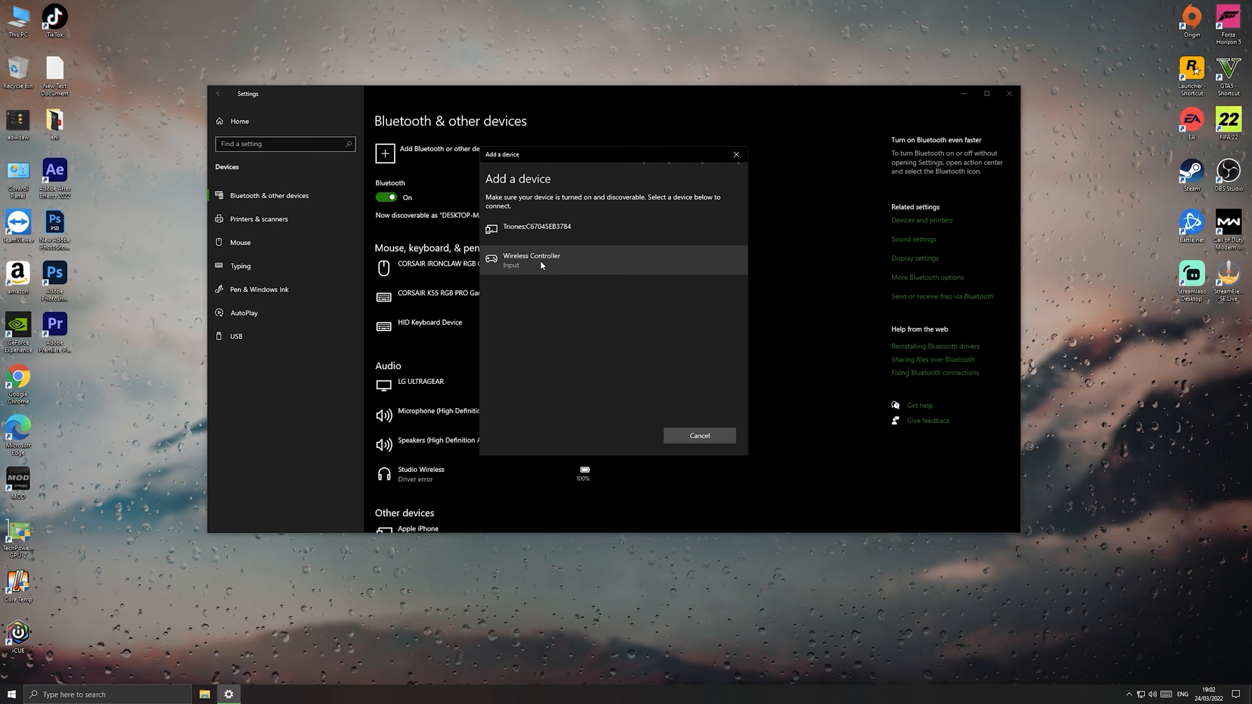
Pair the Wireless Controller, dismiss the confirmation, and close Settings.
click(531, 260)
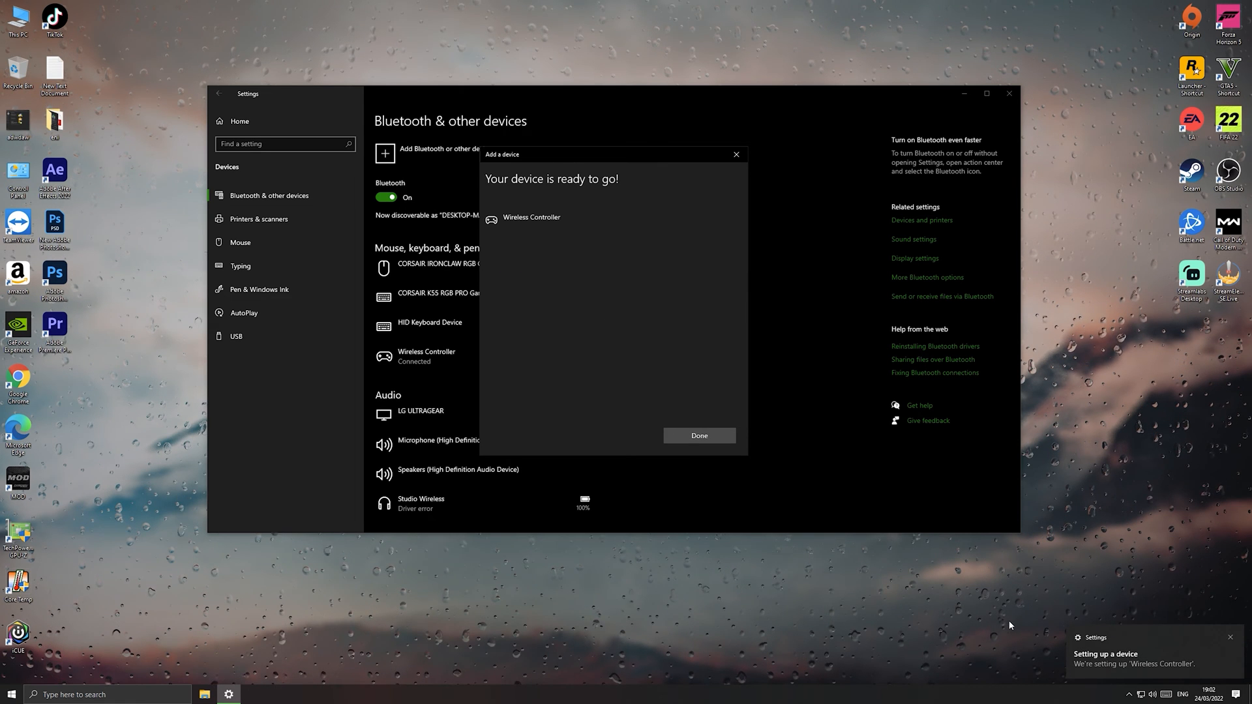
click(698, 435)
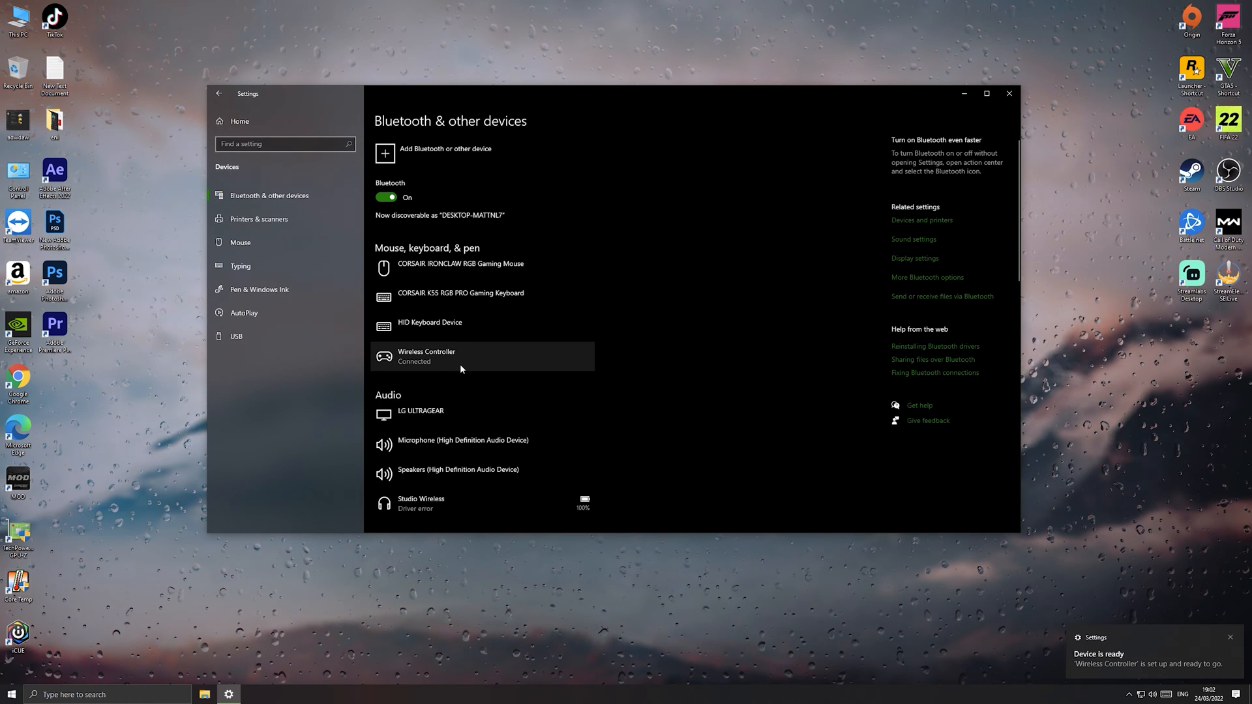
mouse_move(1029, 629)
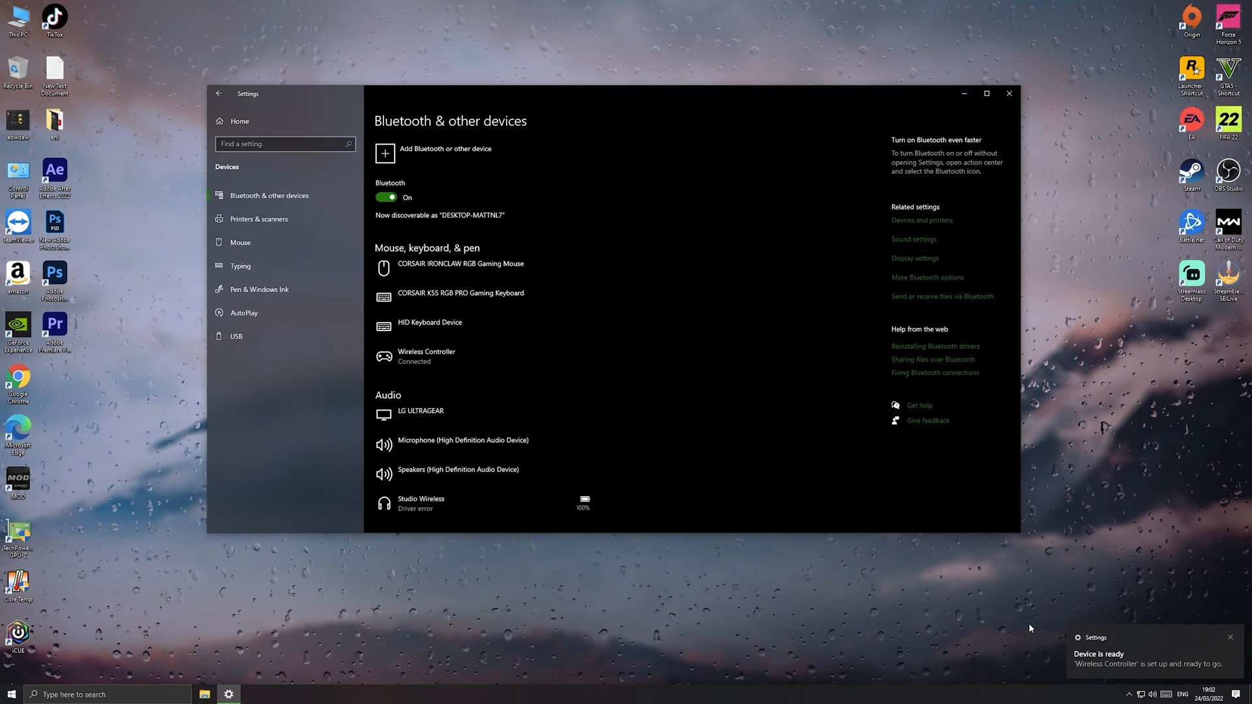
click(1008, 94)
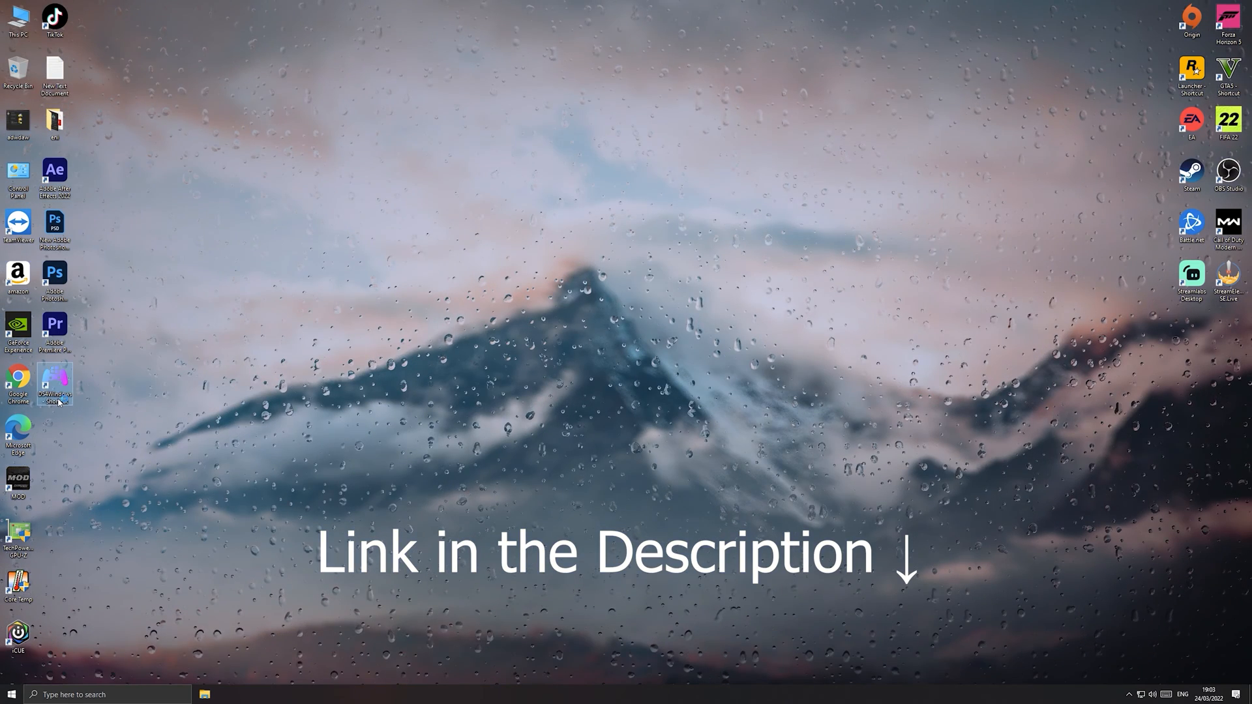
Launch DS4Windows, detect the controller as DS4 #1 over Bluetooth, and review Profiles and Output Slots.
double_click(53, 384)
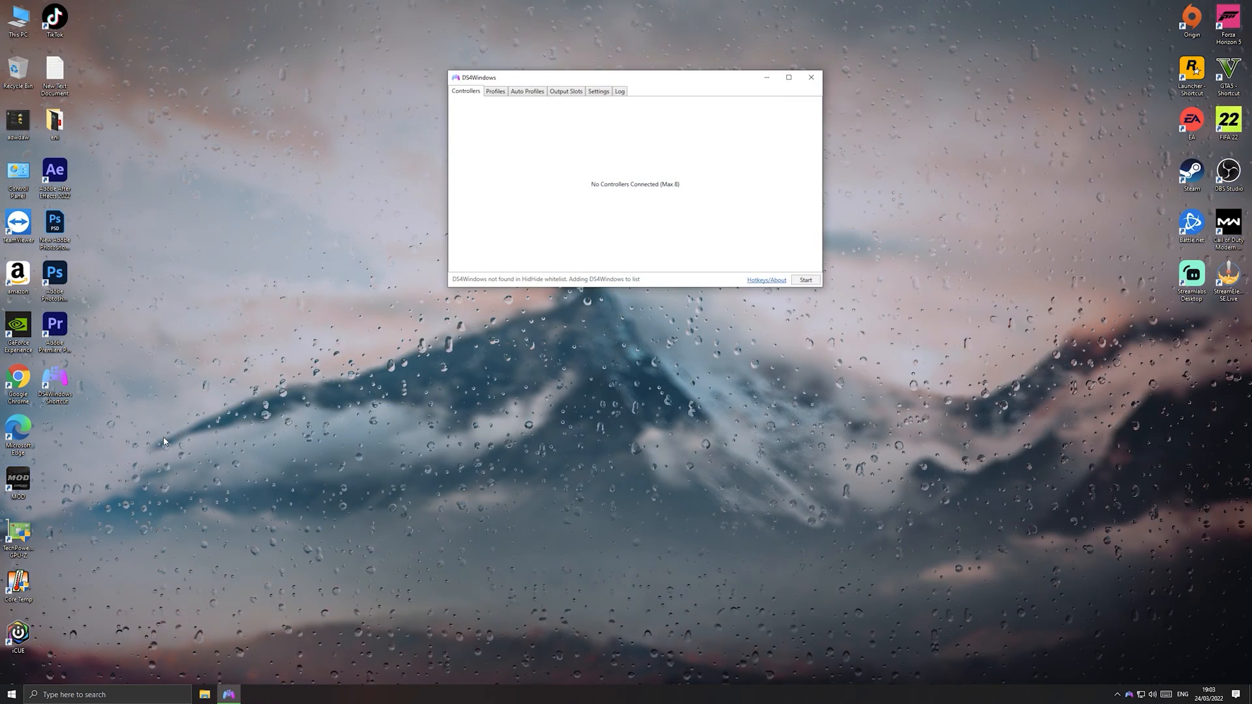
click(805, 279)
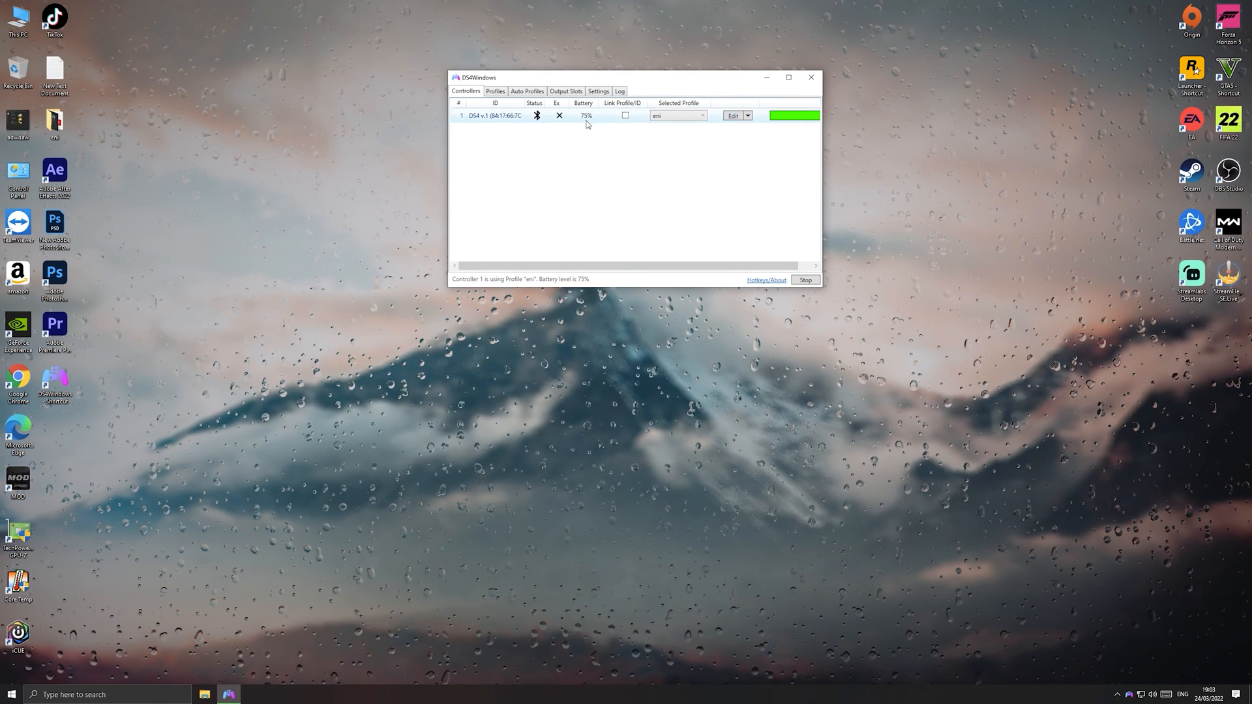
click(495, 91)
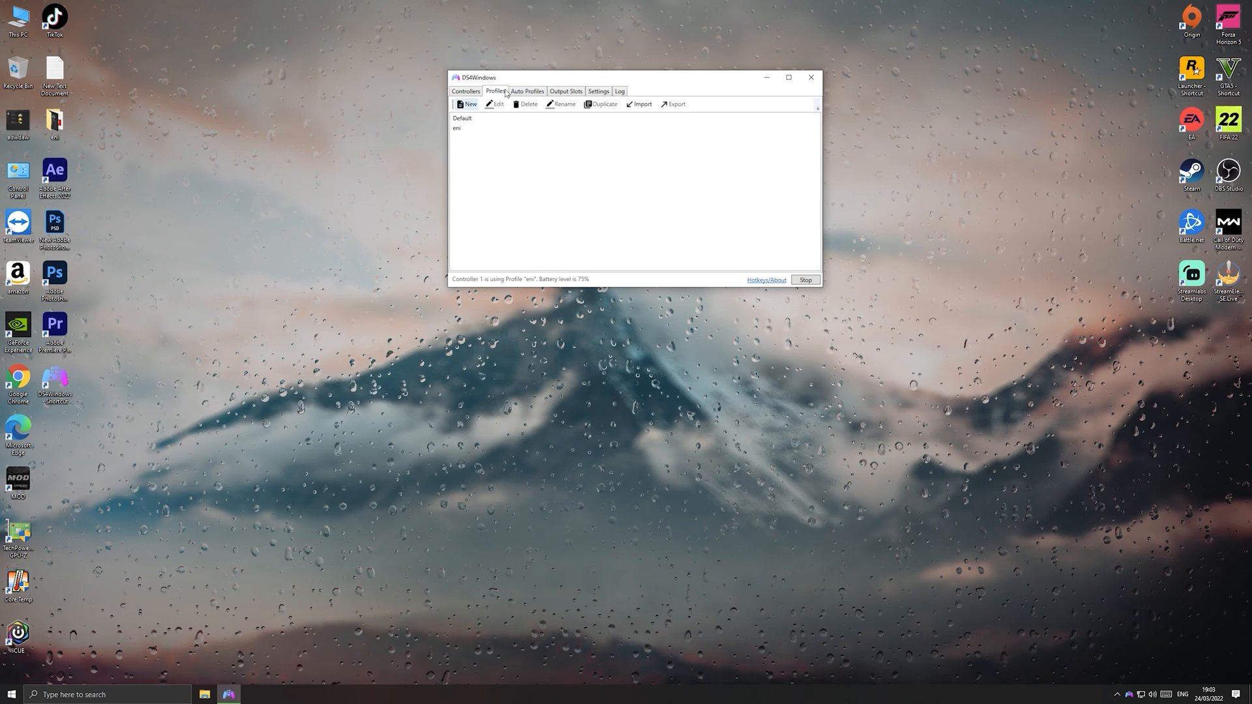
click(565, 90)
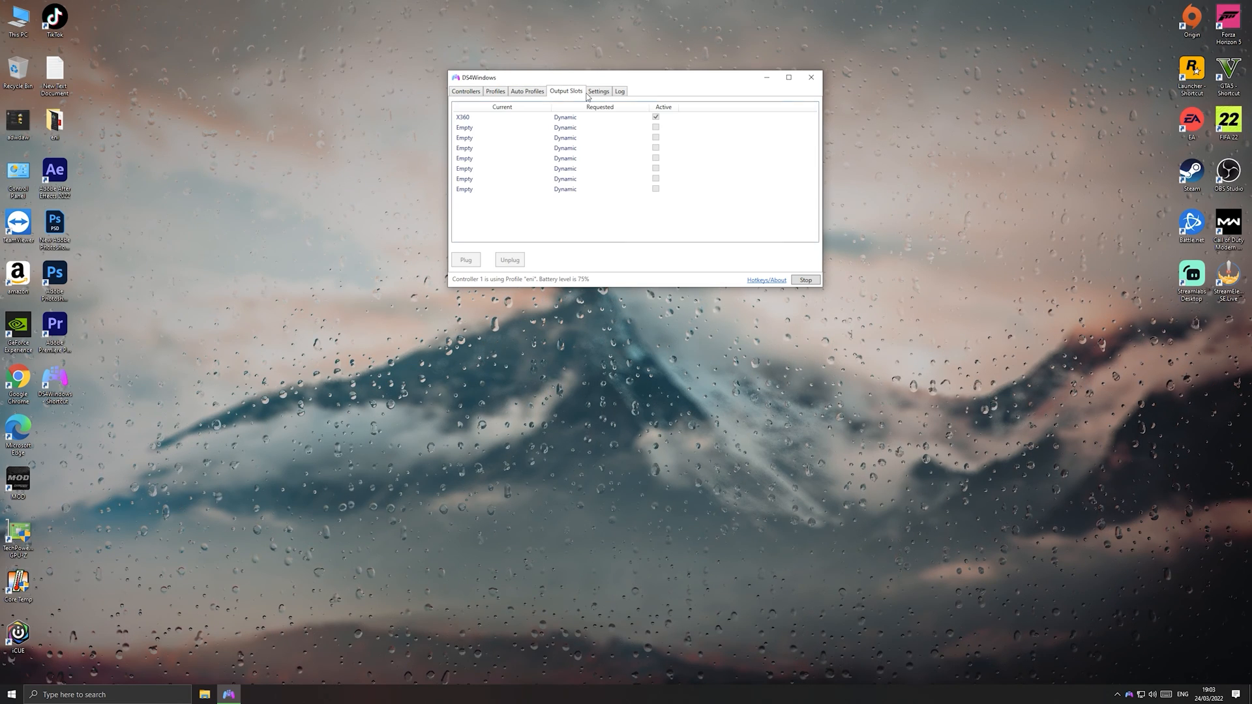
click(466, 92)
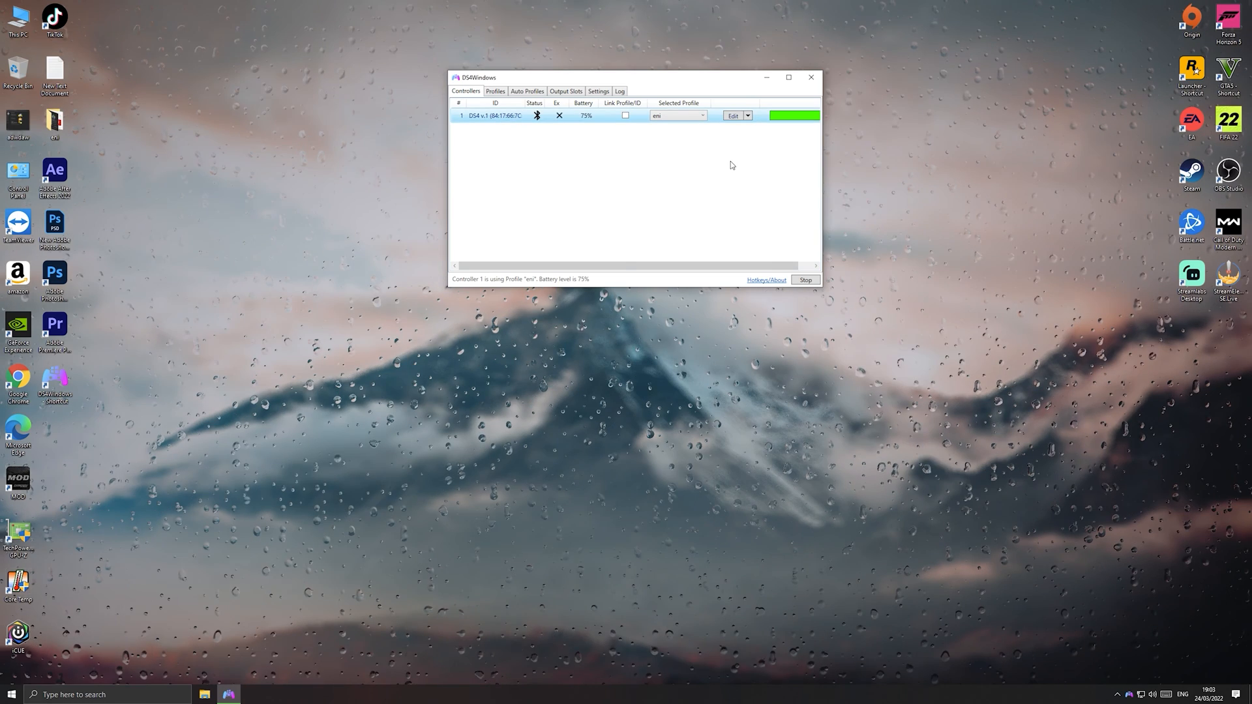
Quit DS4Windows, confirming the controller disconnect.
click(805, 280)
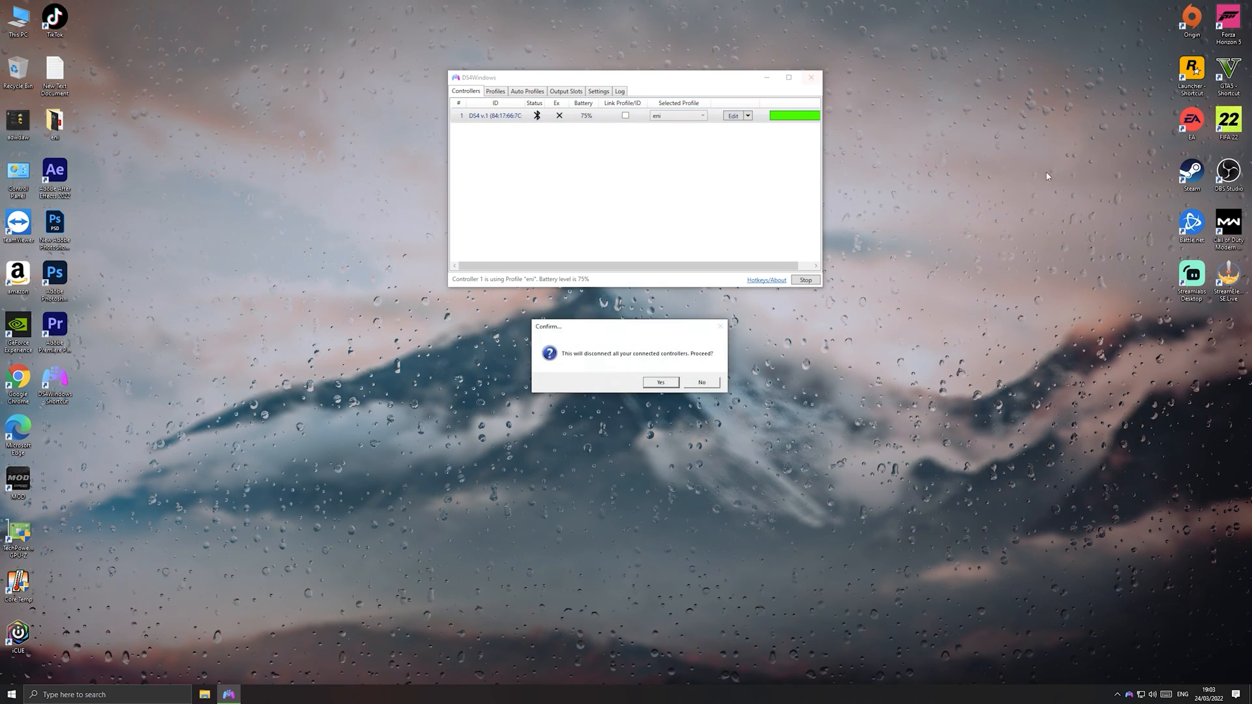
click(661, 382)
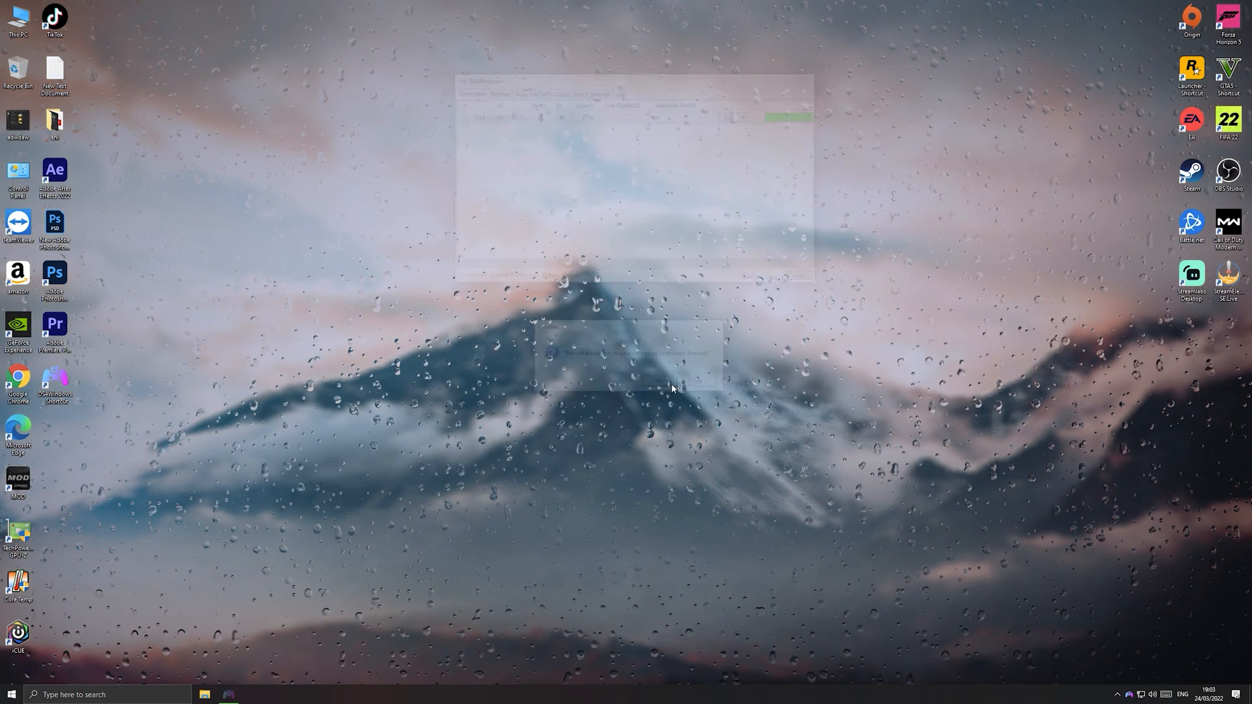
click(674, 382)
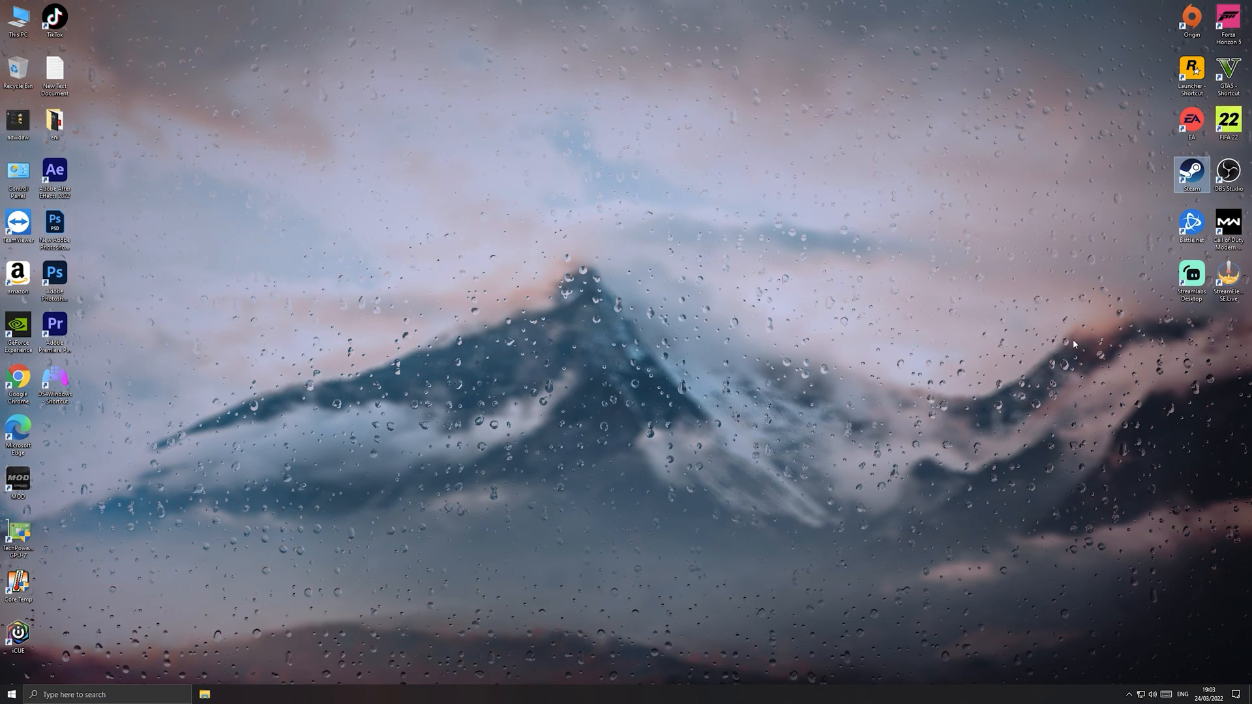
Launch Steam Big Picture and reach Controller Settings with the PlayStation 4 Controller's personalize dialog.
double_click(1191, 173)
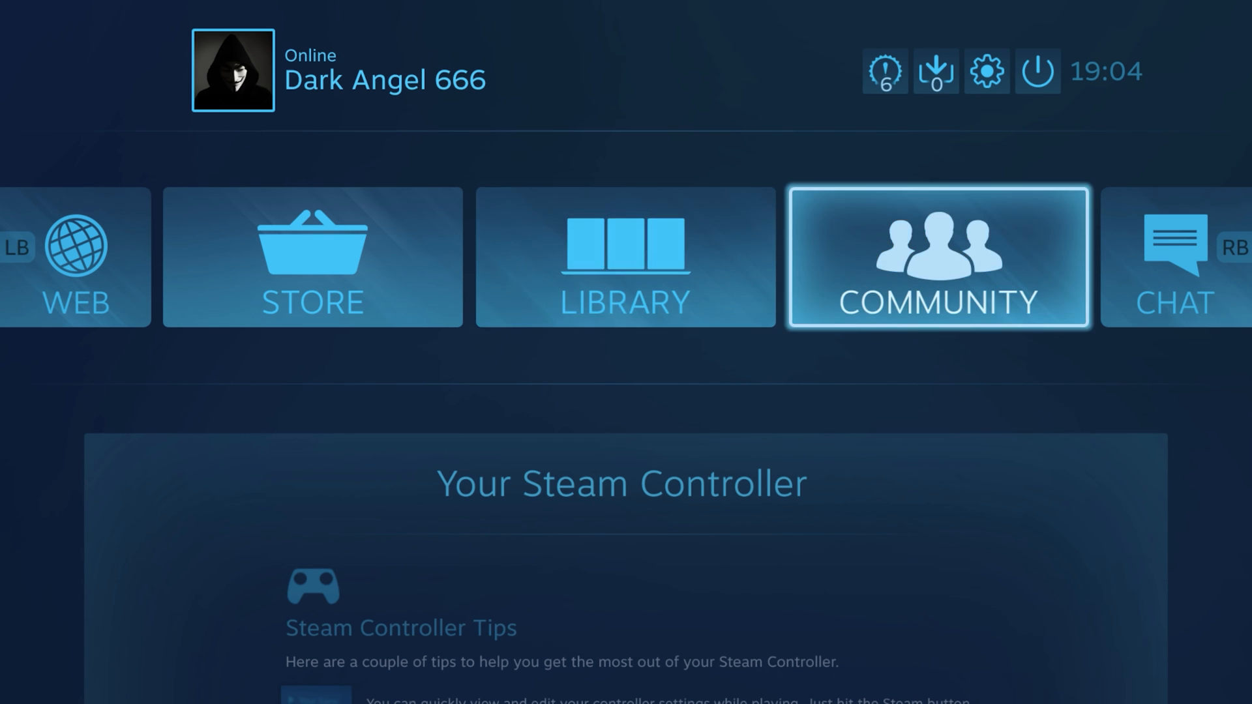
click(987, 71)
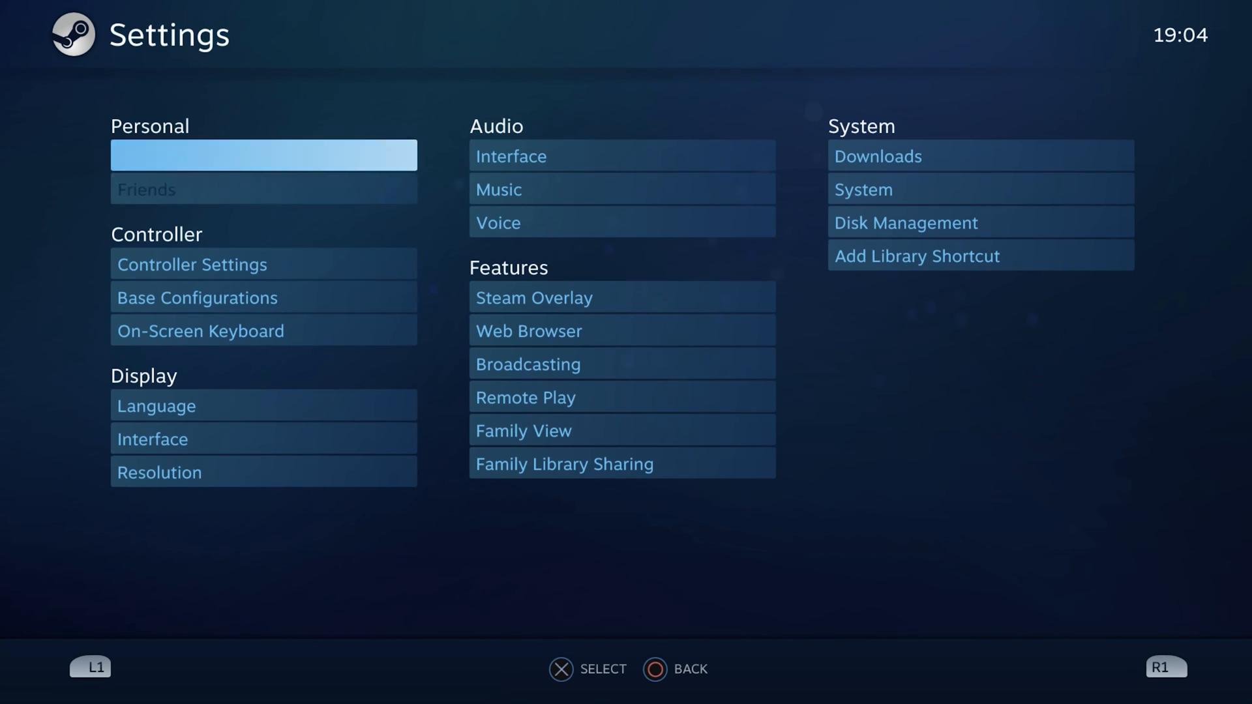
click(192, 265)
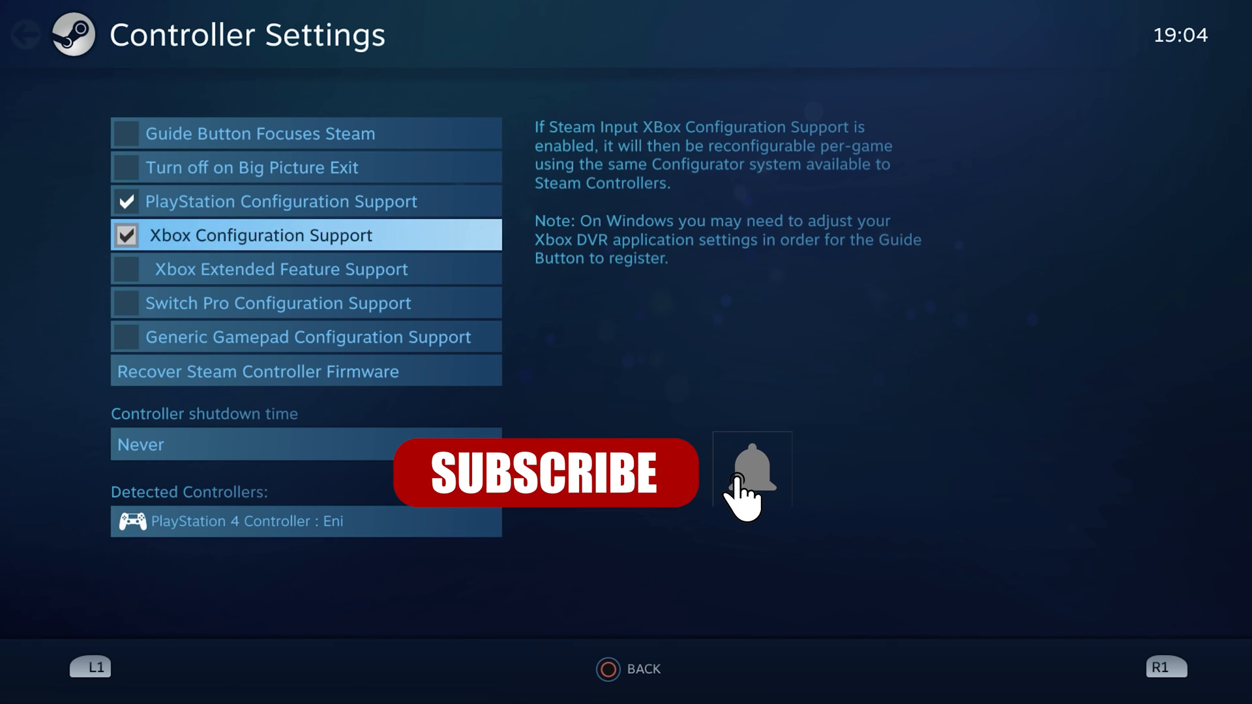
click(305, 522)
text(D)
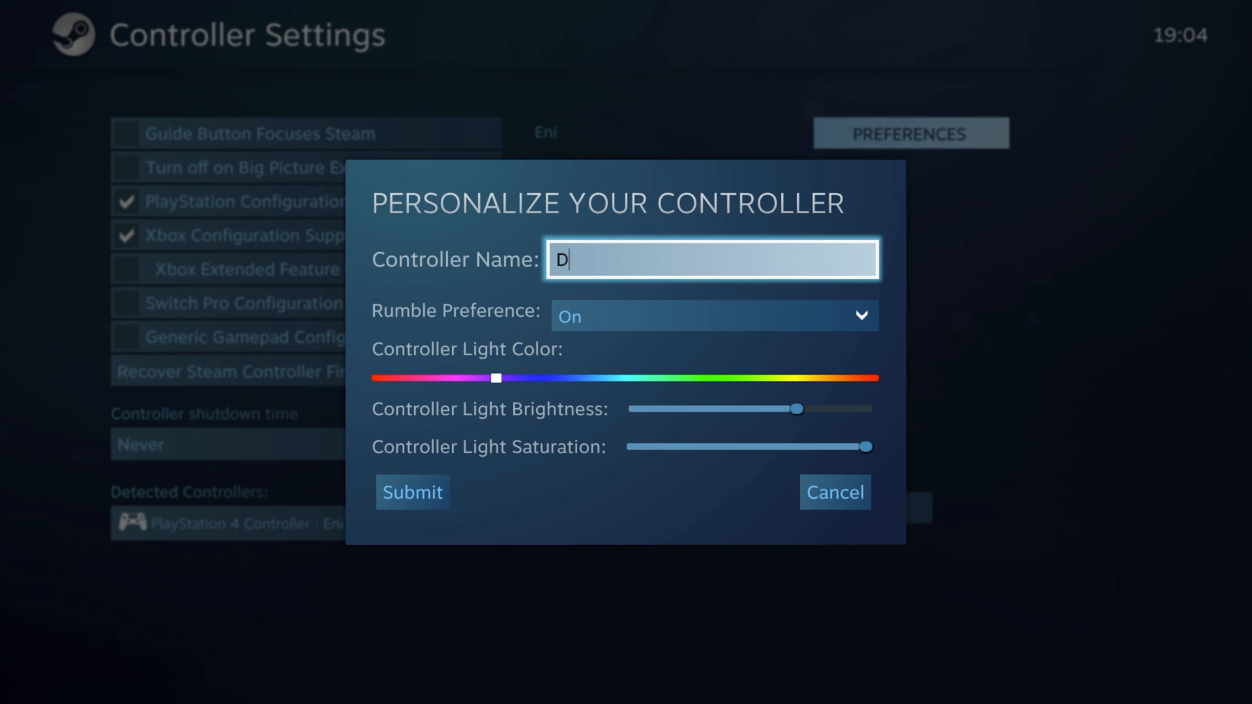
Name the PlayStation 4 controller 'RDARKANGEL'.
text(RDARKANGEL)
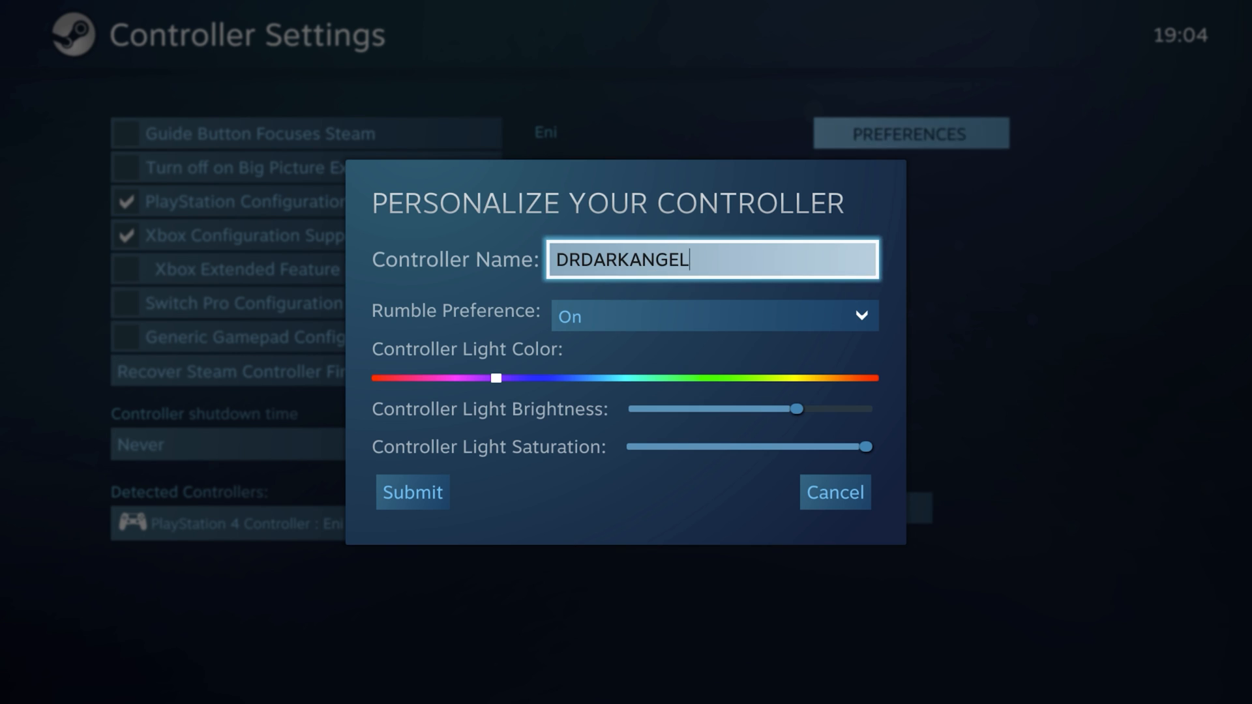